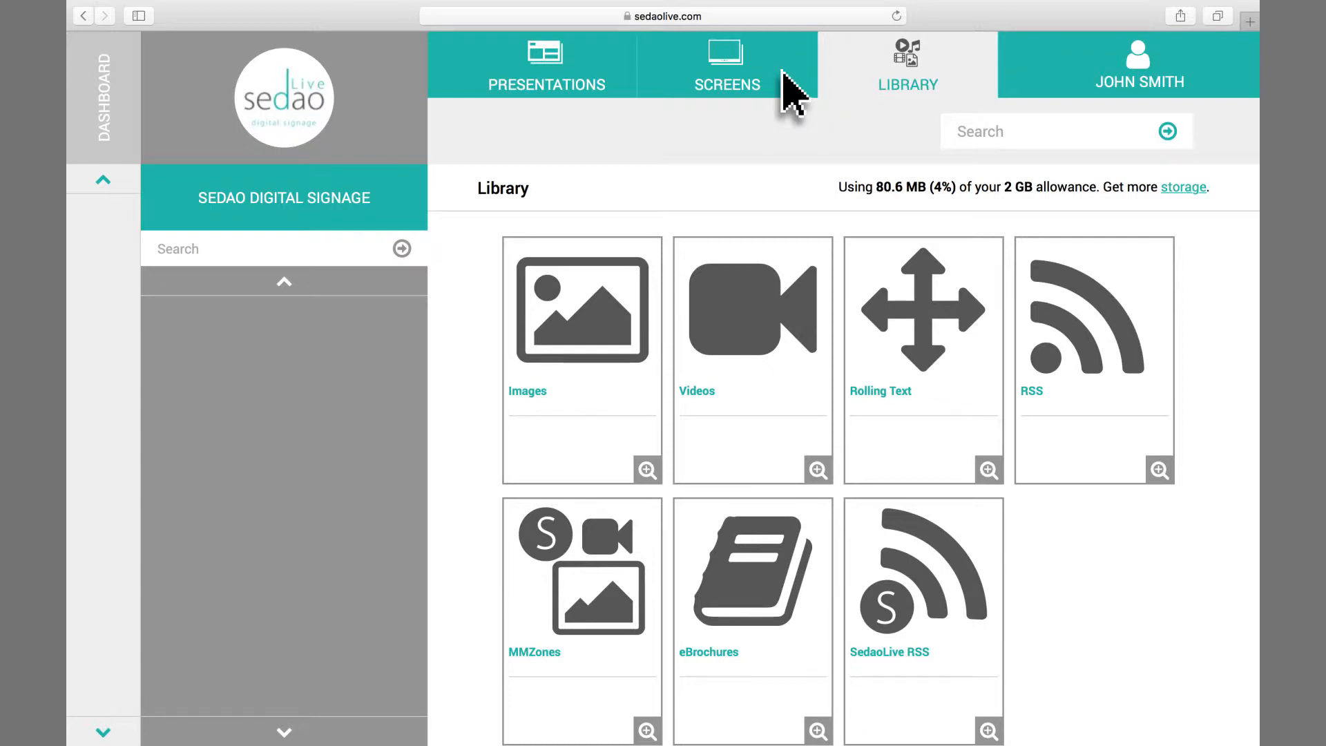
{"action": "mouse_move", "coordinate": [605, 359]}
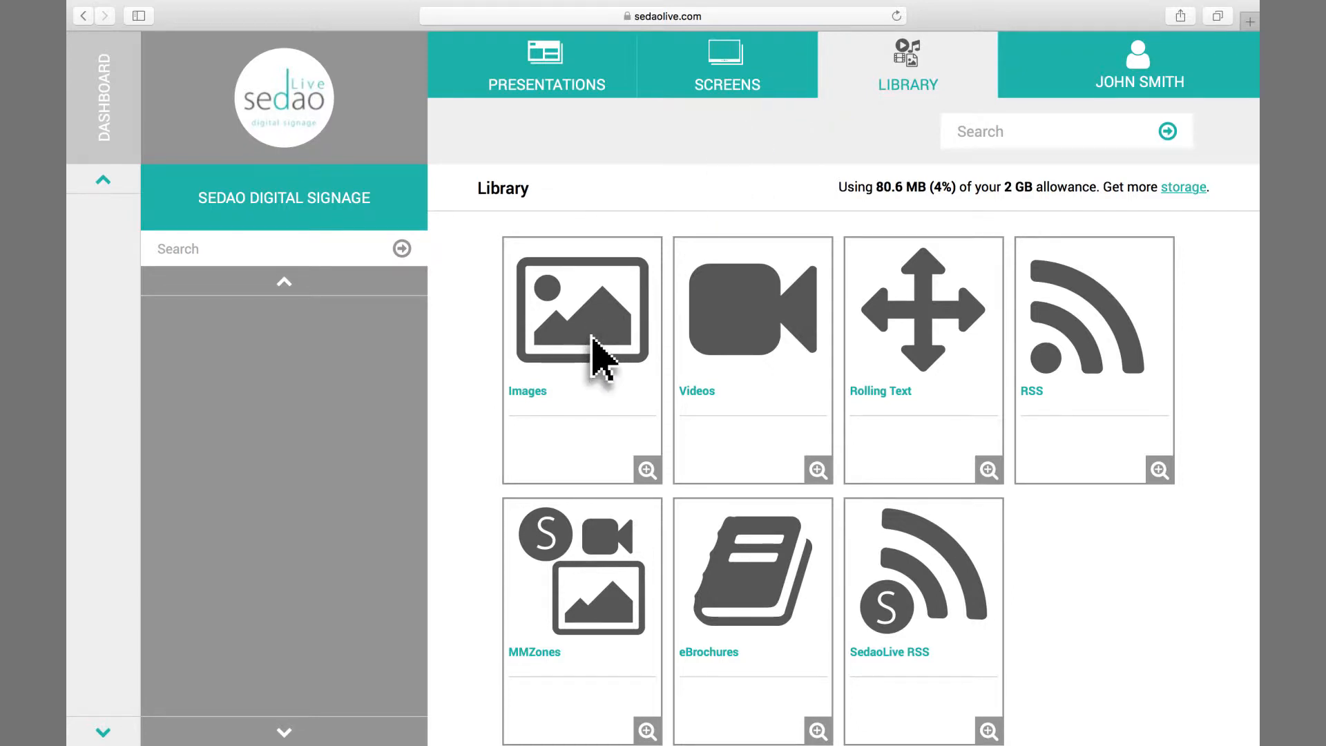
Open the Library's Images category to reach the Create Shared Folder form
{"action": "left_click", "coordinate": [582, 312]}
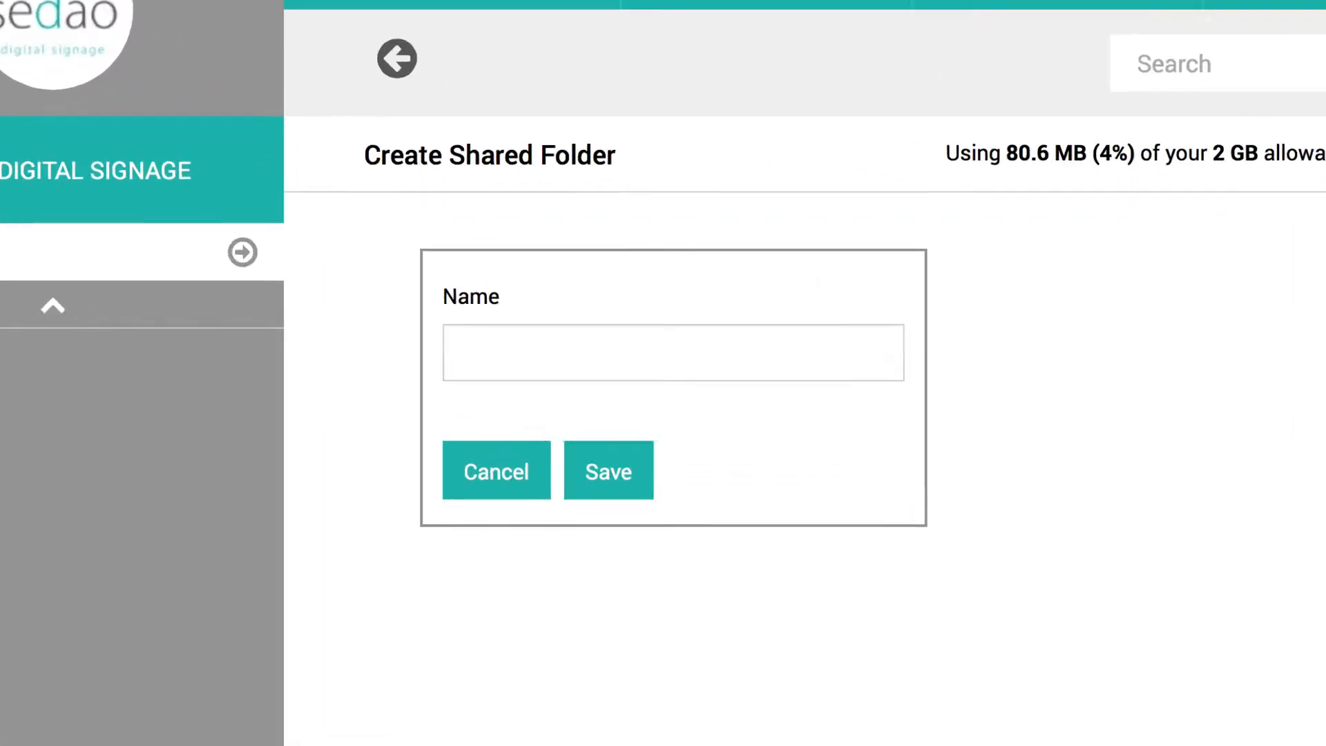
Name the shared image folder 'Library 1' and save it
{"action": "type", "text": "Library 1"}
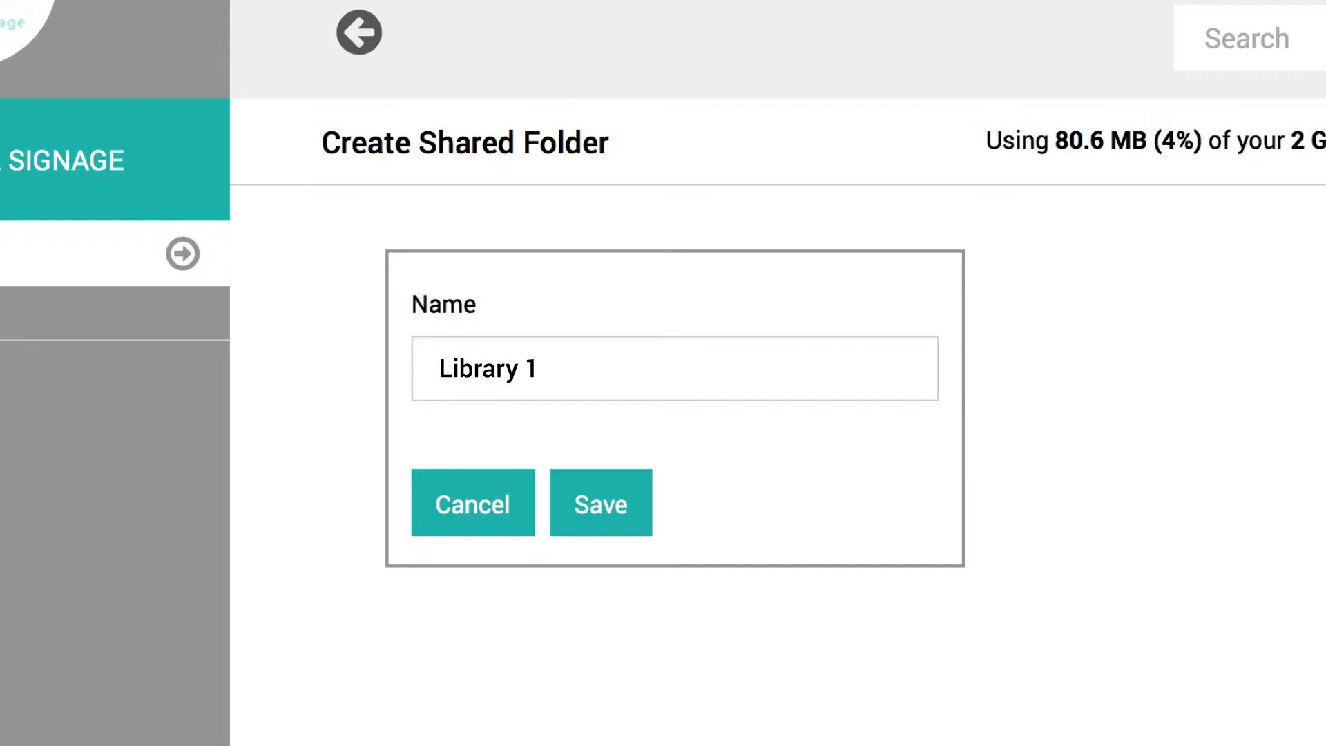
{"action": "left_click", "coordinate": [599, 502]}
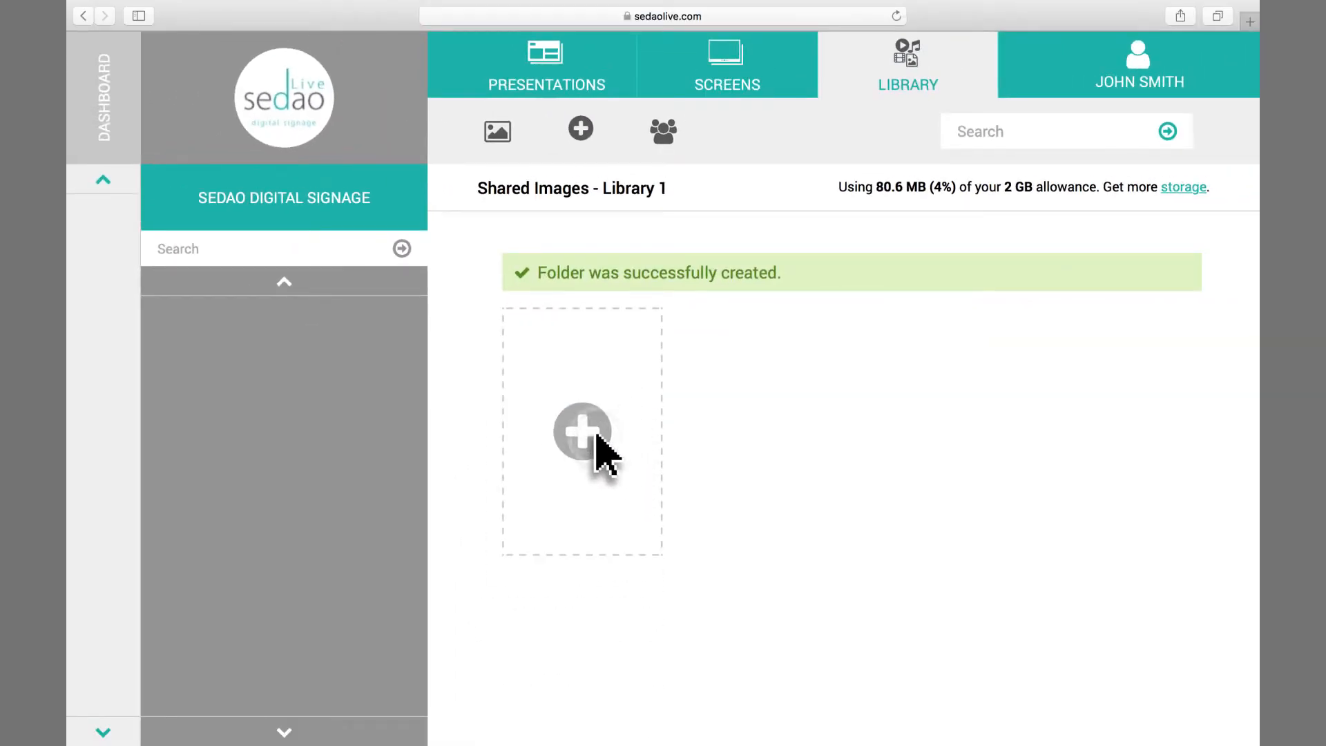
Upload img1.jpg as the first image in the Library 1 folder
{"action": "left_click", "coordinate": [580, 433]}
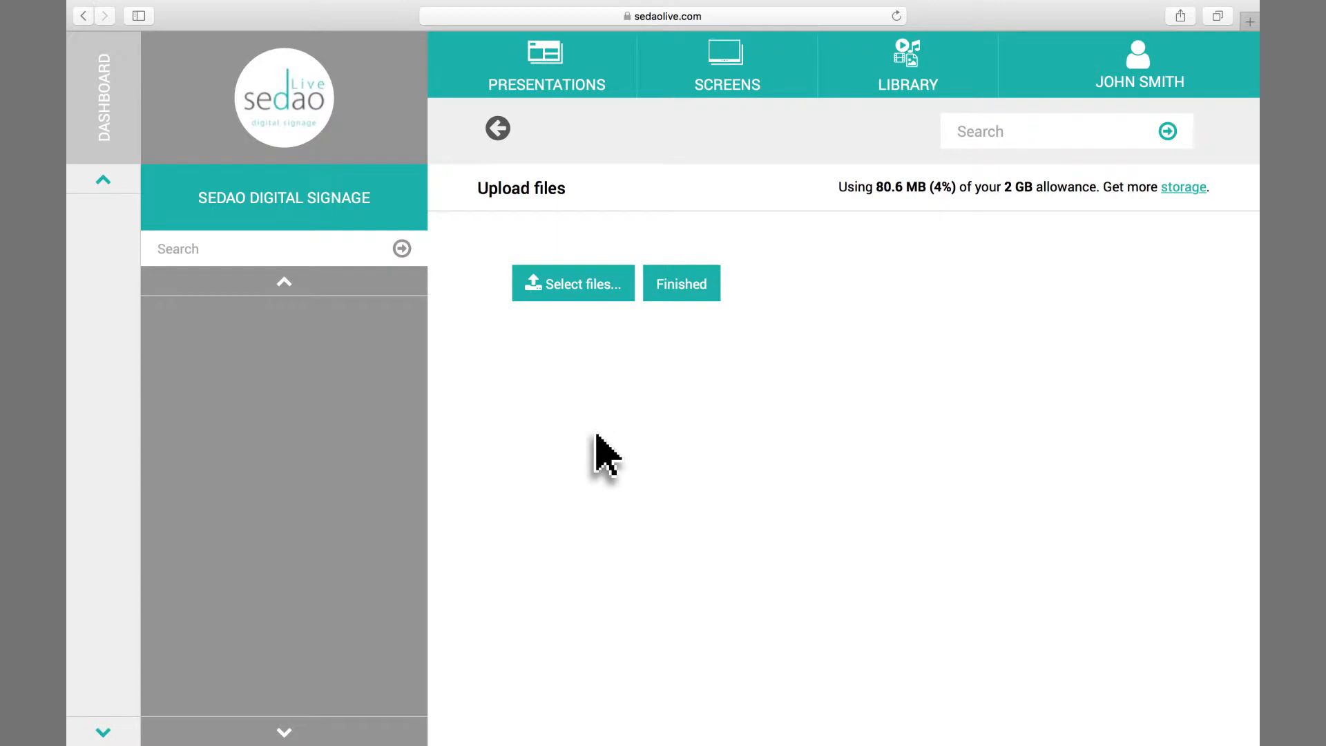
{"action": "mouse_move", "coordinate": [607, 379]}
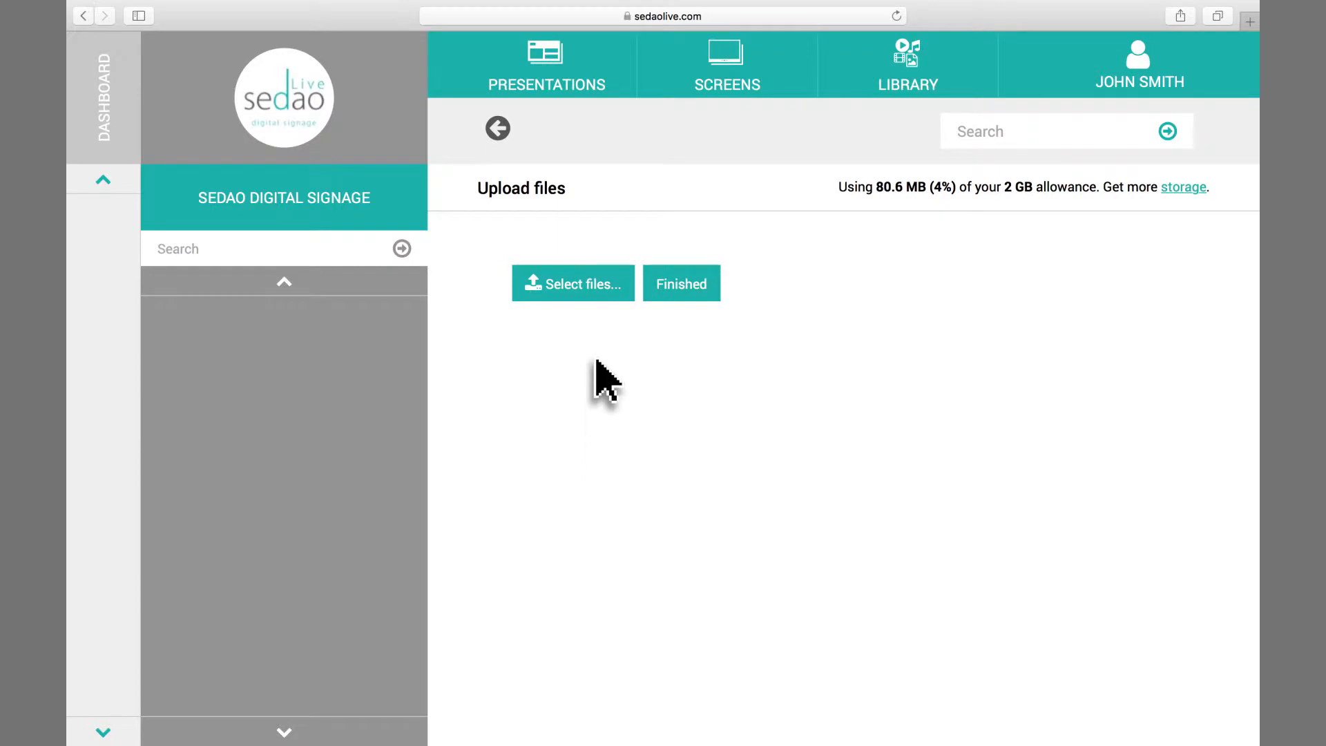
{"action": "left_click", "coordinate": [572, 284]}
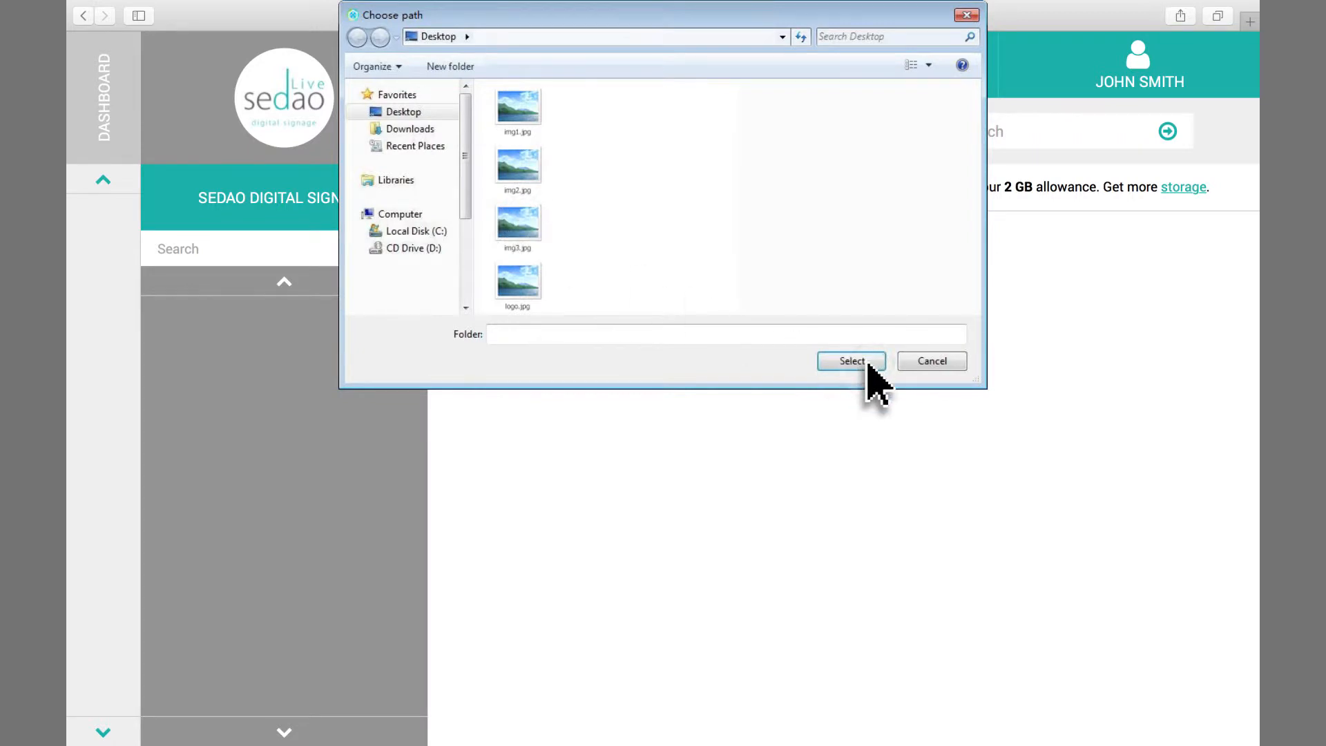
{"action": "left_click", "coordinate": [850, 361]}
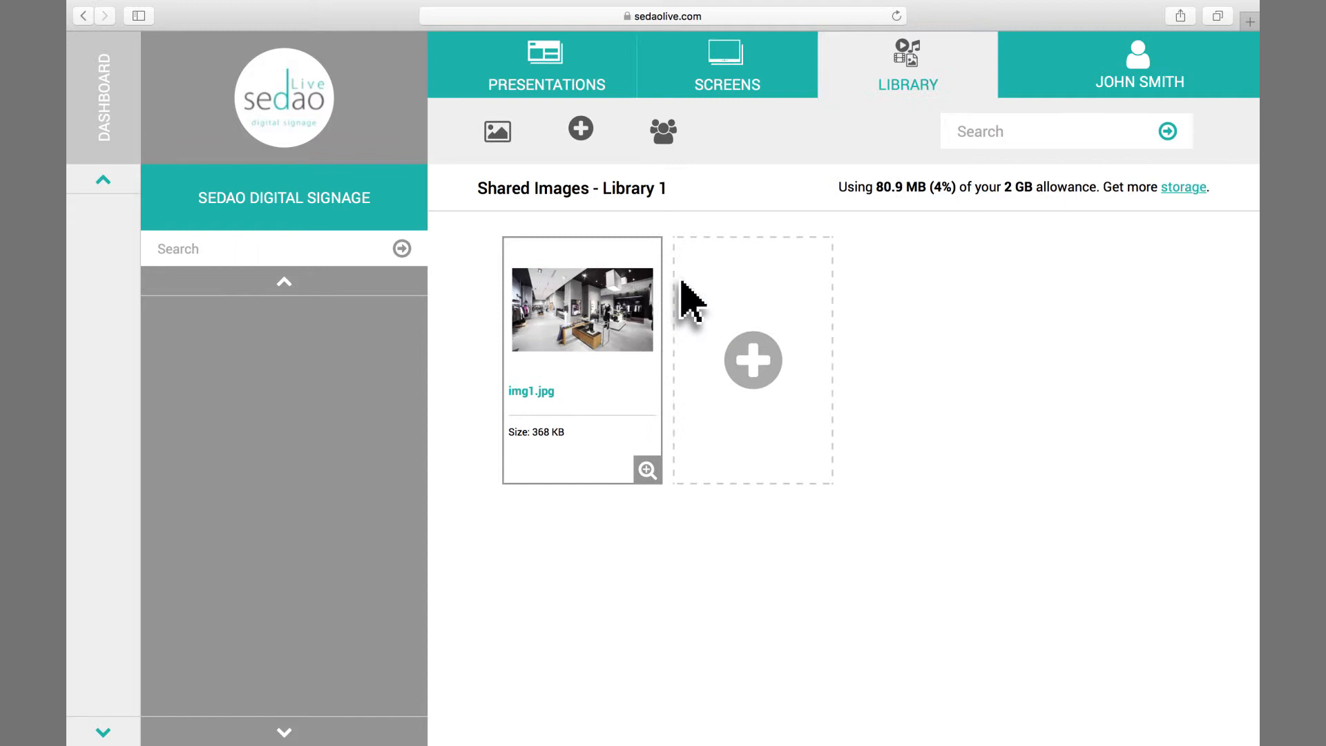
{"action": "mouse_move", "coordinate": [558, 72]}
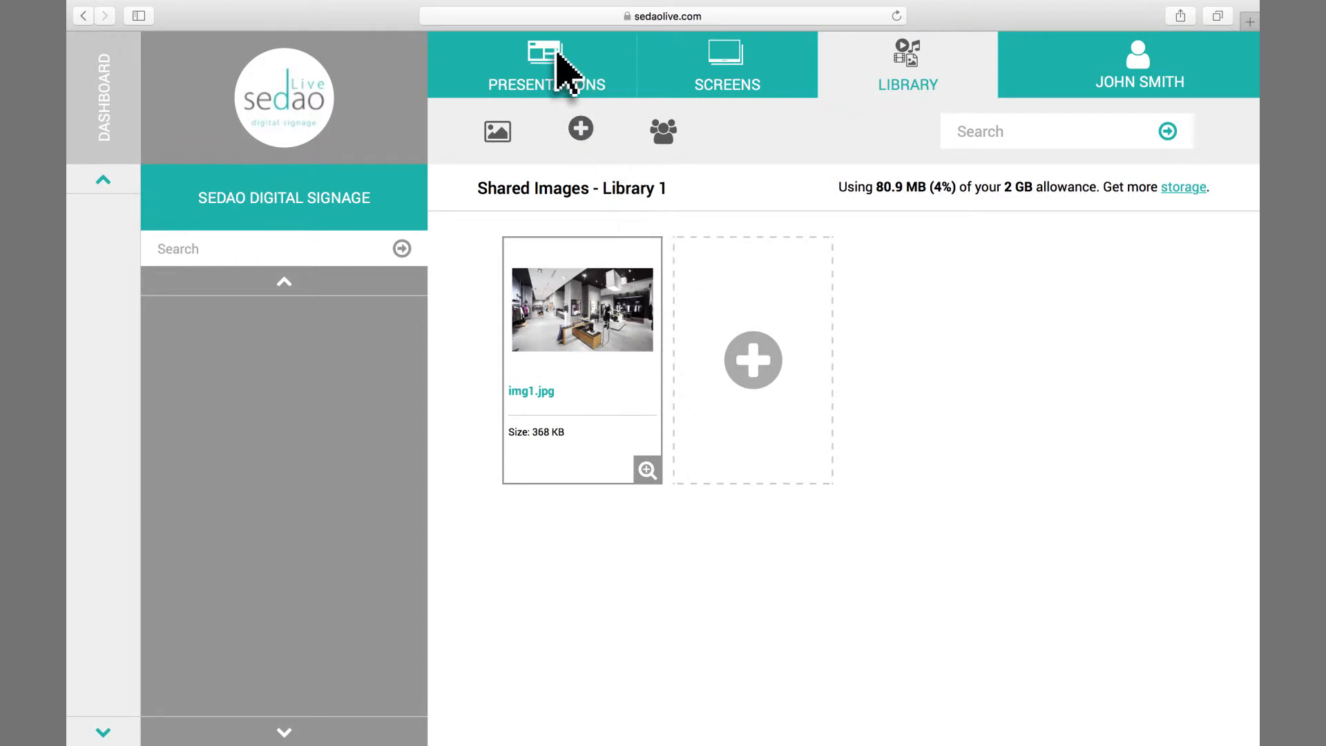
Open the Staff Room presentation's Images section from the Presentations list
{"action": "left_click", "coordinate": [547, 65]}
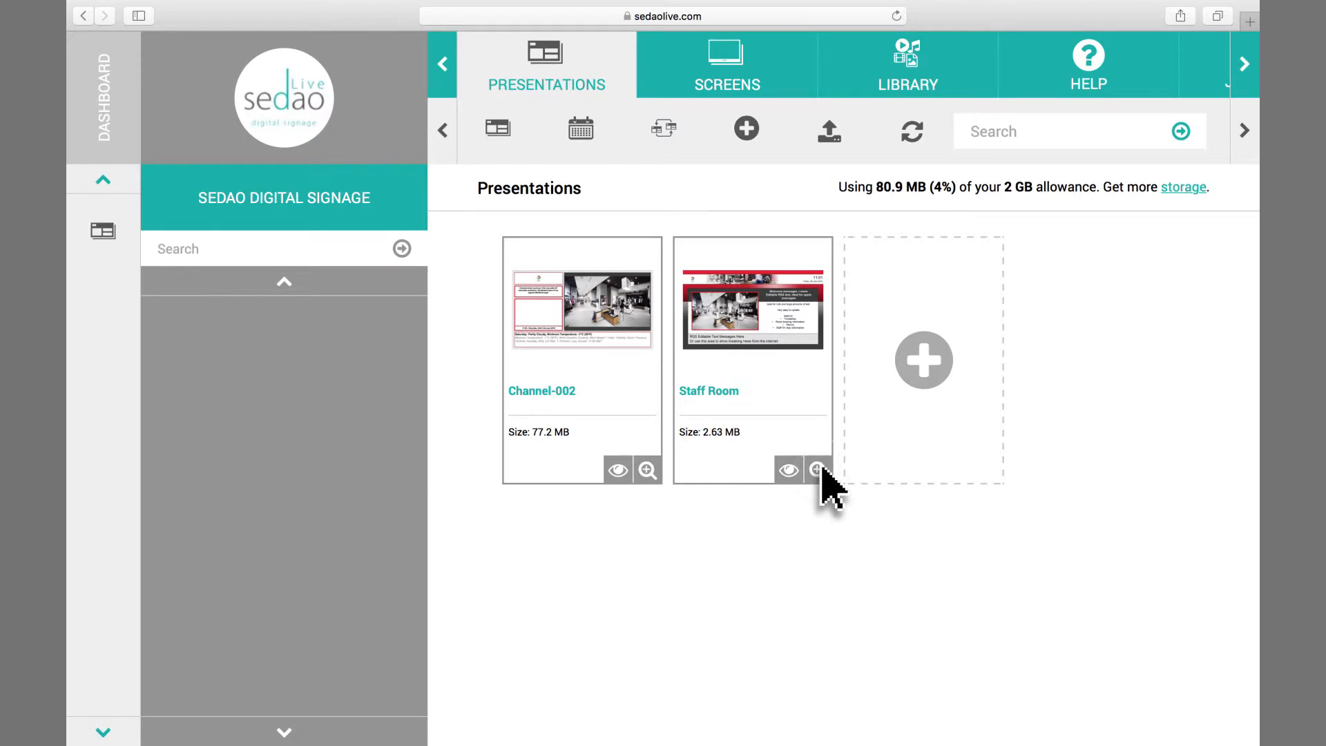
{"action": "left_click", "coordinate": [815, 470]}
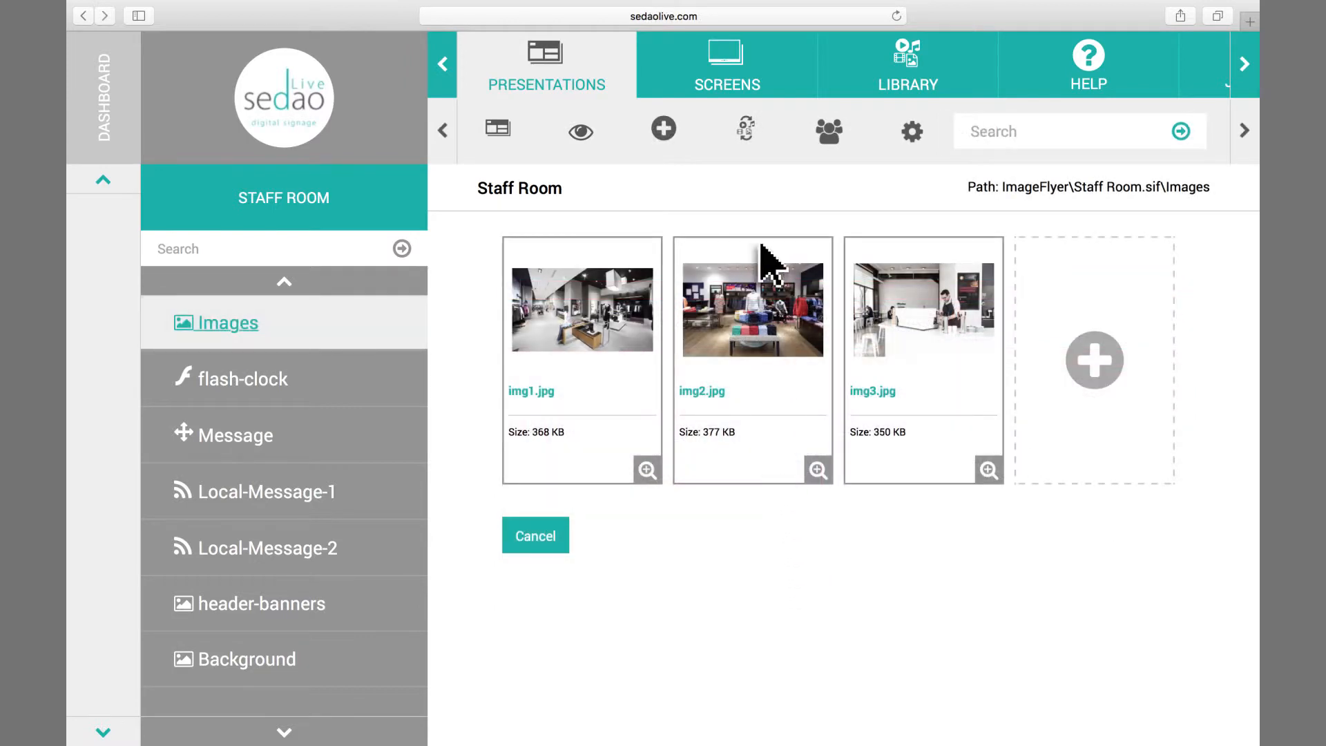
Link the Staff Room Images zone to the Library 1 folder and save
{"action": "left_click", "coordinate": [745, 130]}
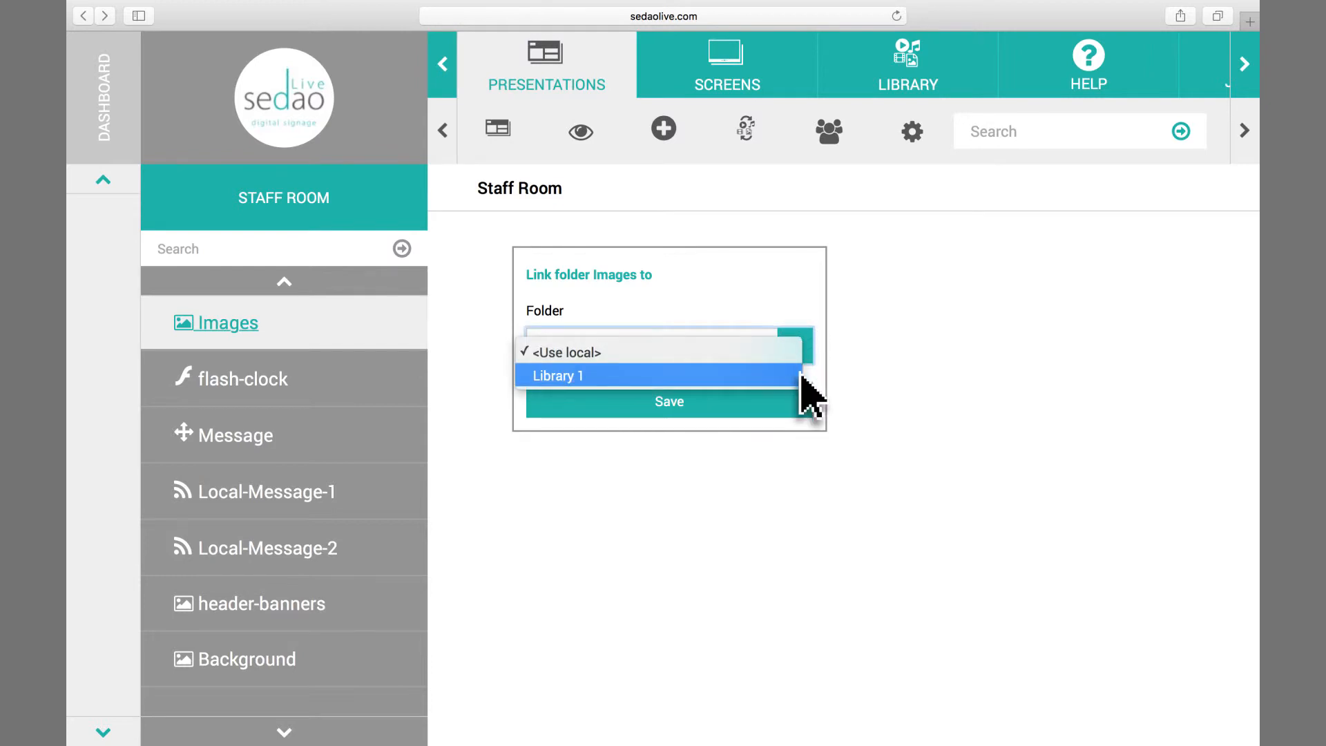
{"action": "left_click", "coordinate": [557, 376]}
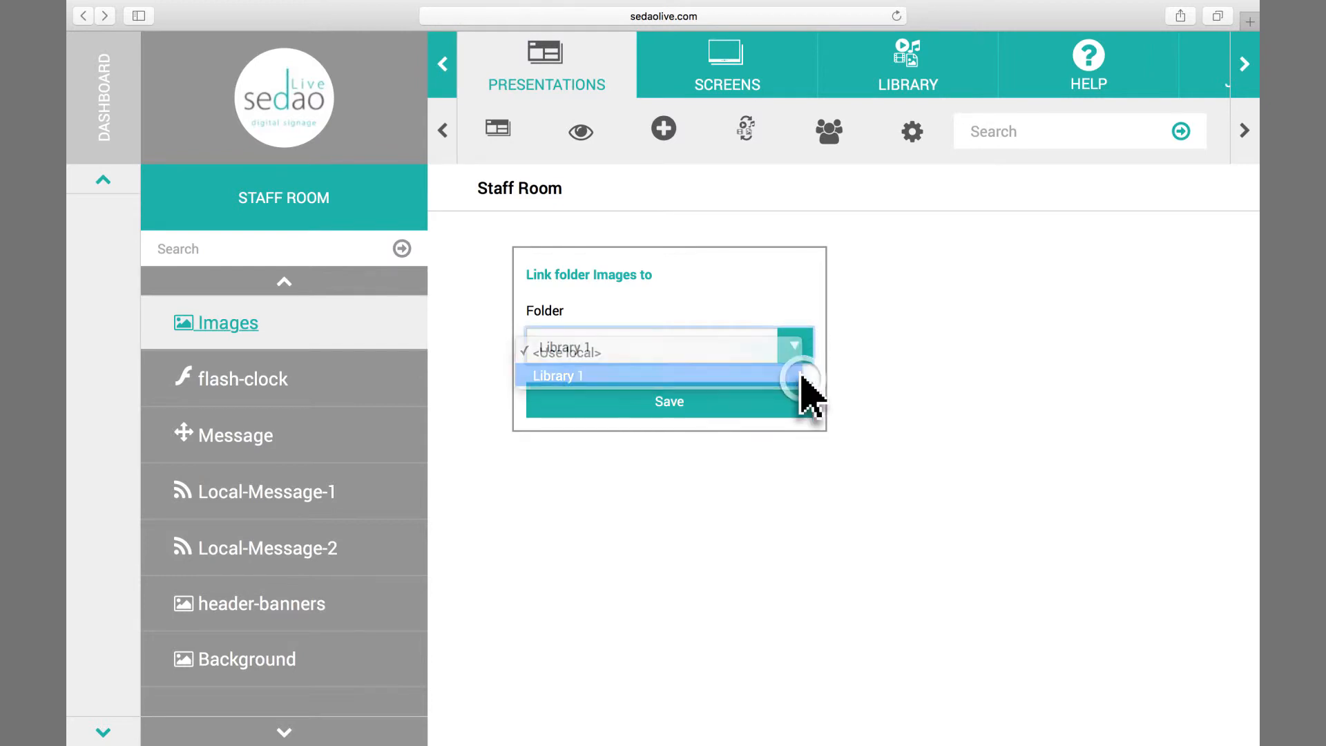
{"action": "left_click", "coordinate": [669, 400]}
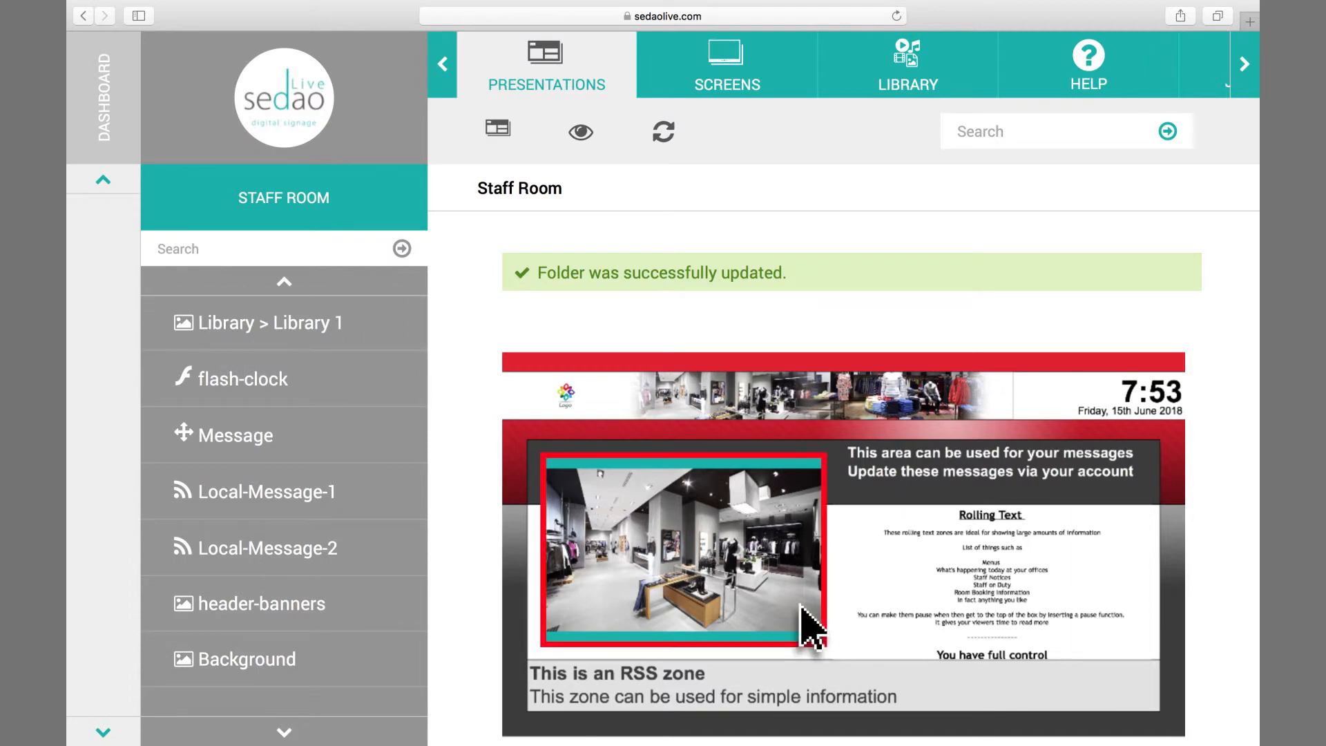
Bring up guest-user update permissions for the Library 1 linked Images zone
{"action": "left_click", "coordinate": [270, 322]}
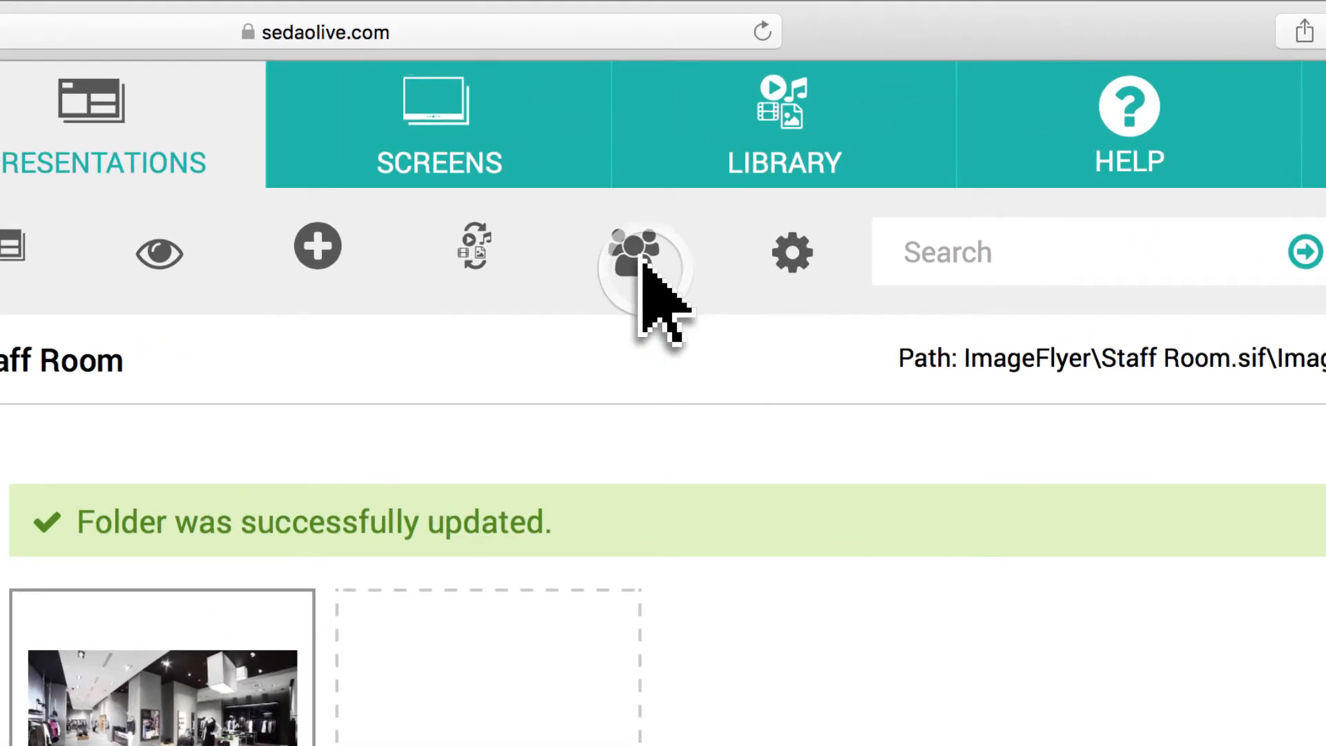
{"action": "left_click", "coordinate": [645, 267]}
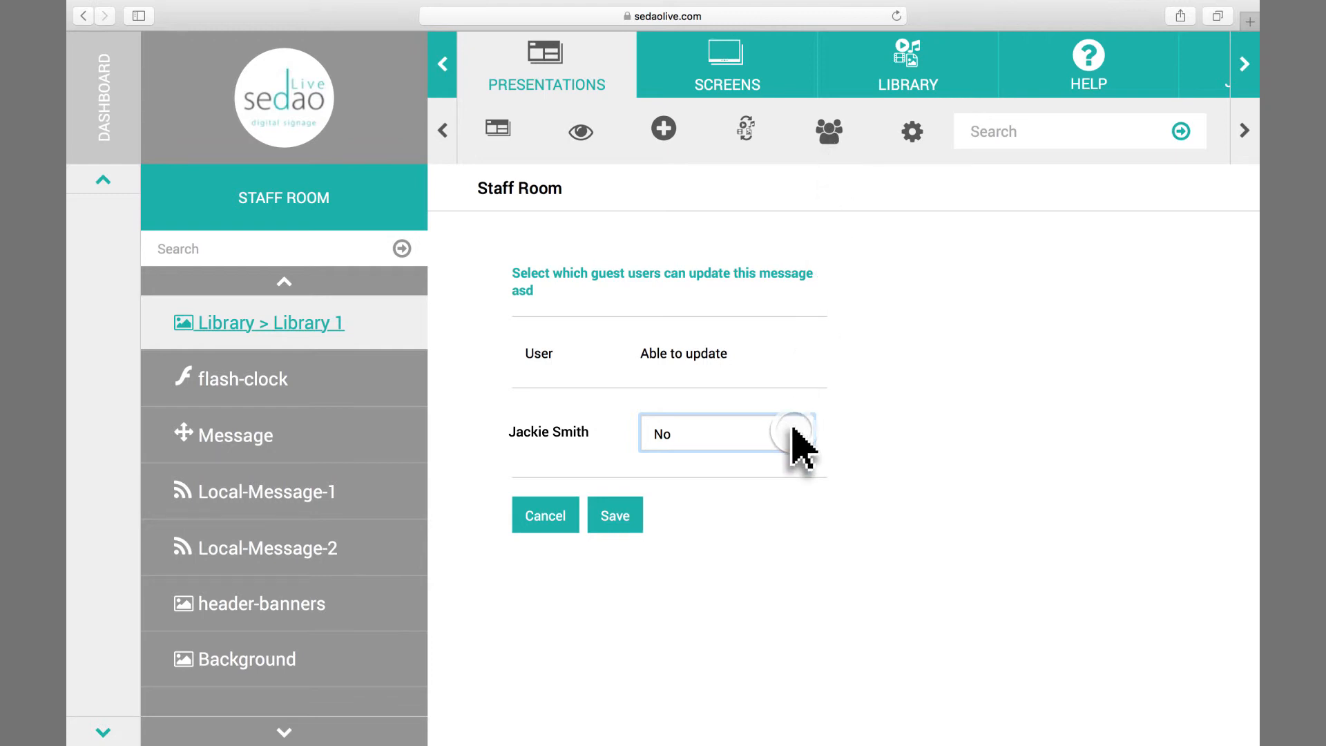
{"action": "left_click", "coordinate": [726, 433]}
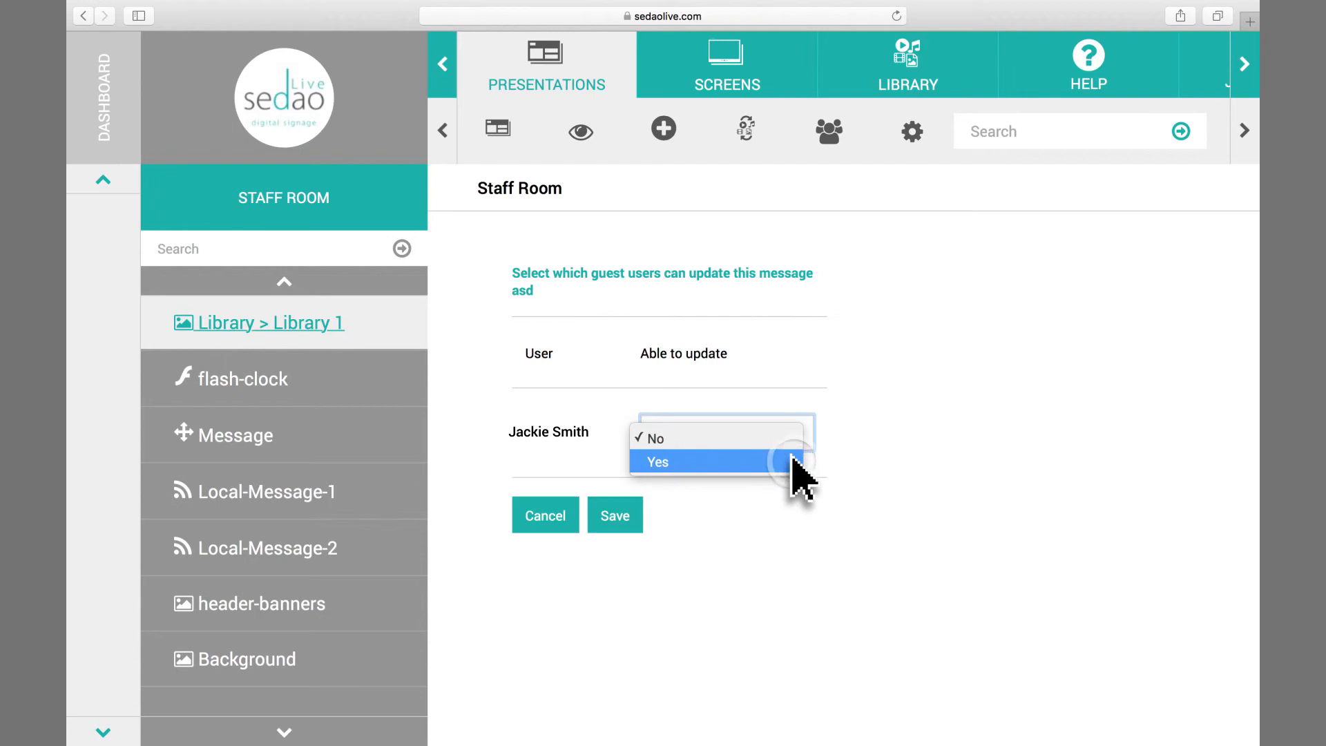
{"action": "left_click", "coordinate": [657, 462]}
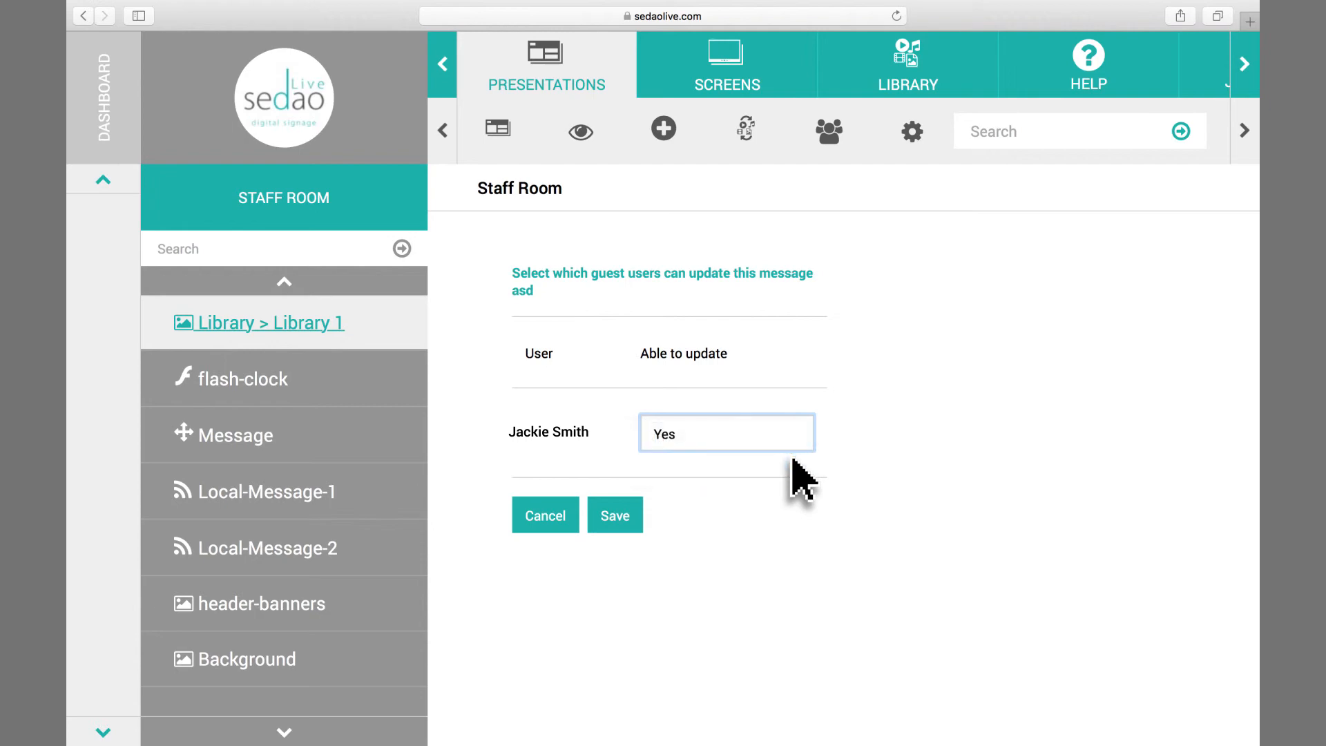
{"action": "left_click", "coordinate": [614, 515]}
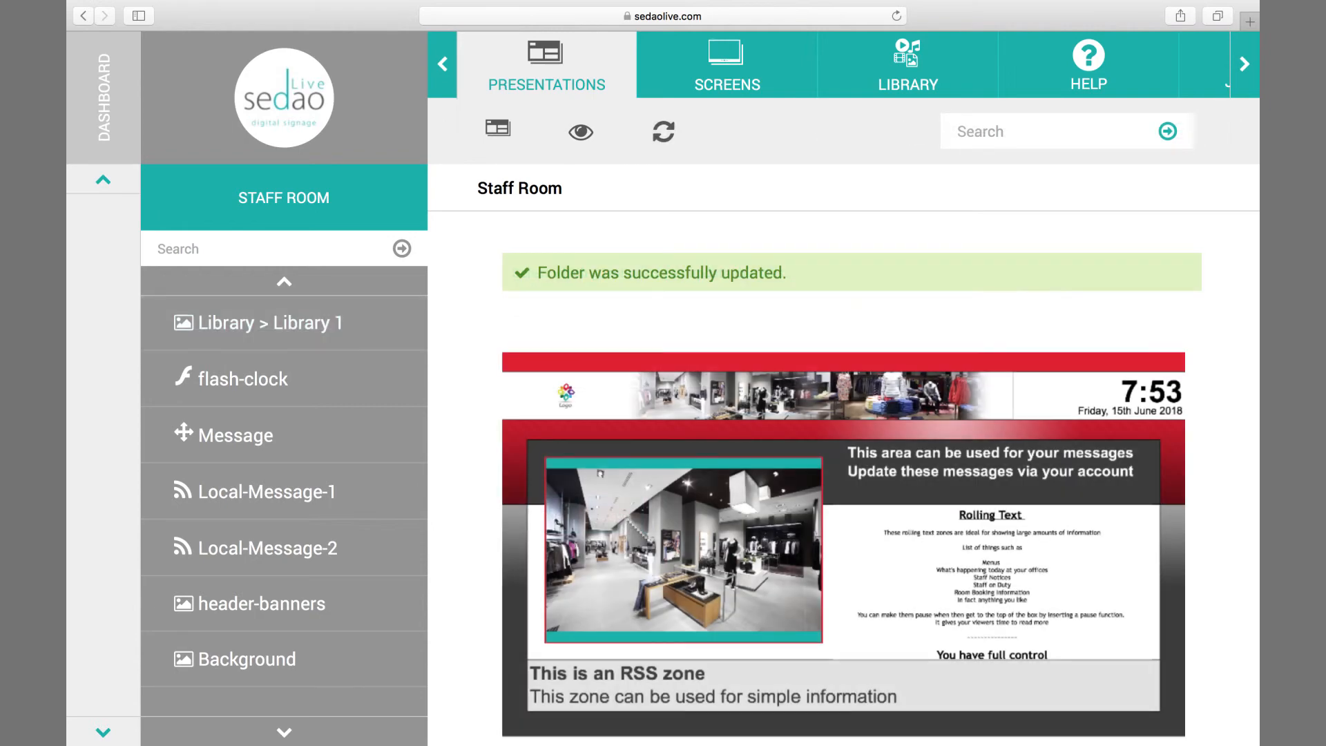